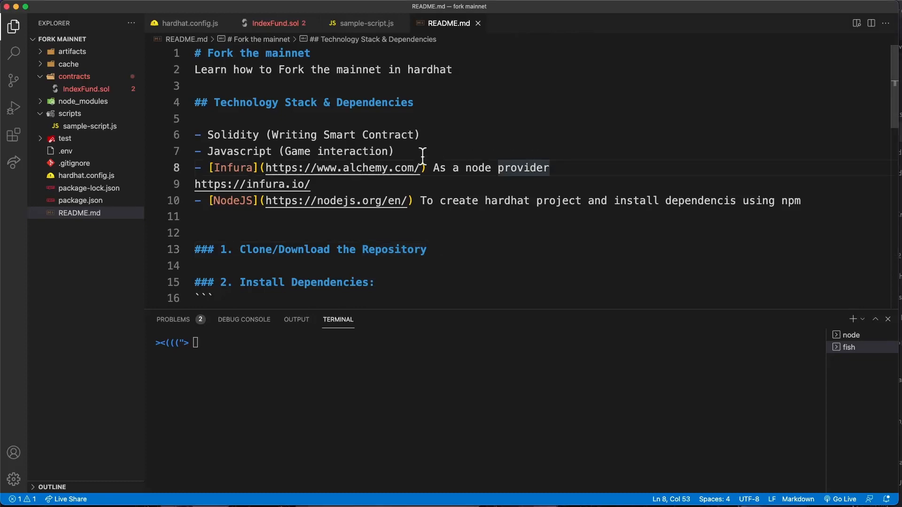
{"action": "mouse_move", "coordinate": [575, 192]}
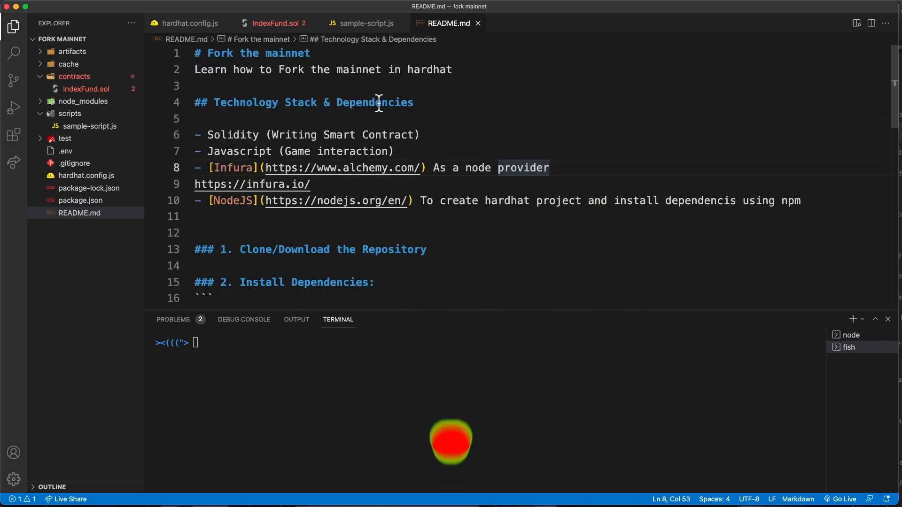
- Review the fork node command in the README and view the running node's account listing
{"action": "scroll", "scroll_direction": "down", "scroll_amount": 3}
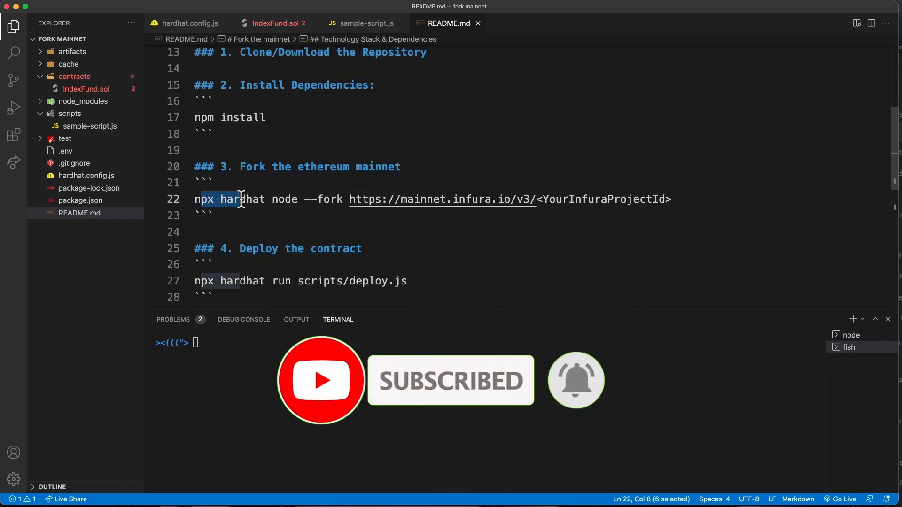
{"action": "left_click", "coordinate": [298, 215]}
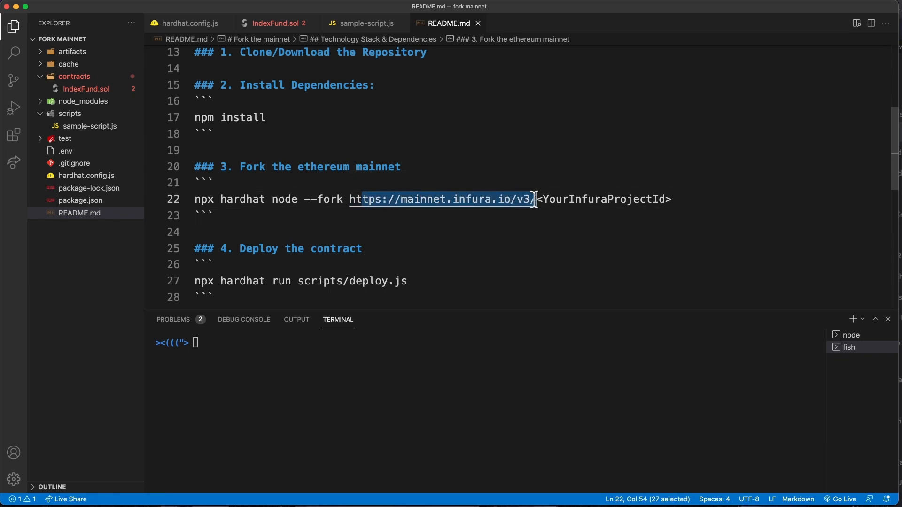
{"action": "mouse_move", "coordinate": [518, 224]}
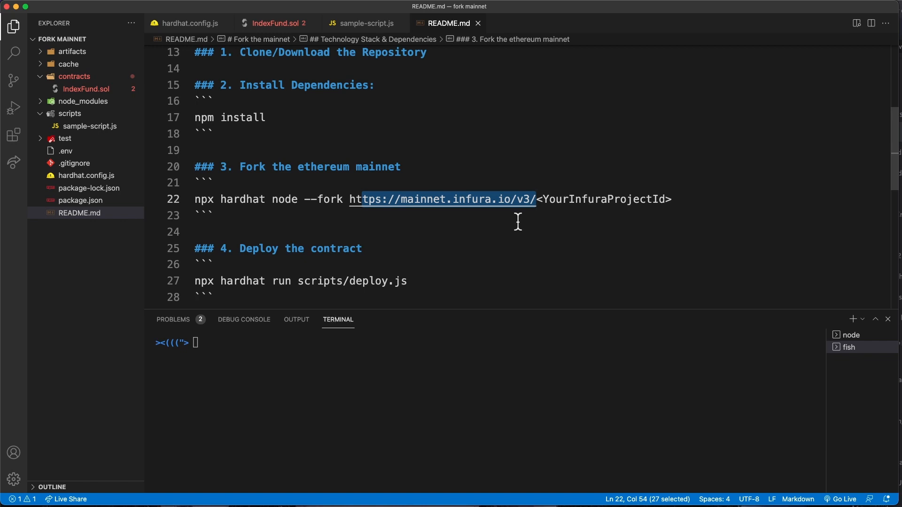
{"action": "left_click", "coordinate": [201, 233]}
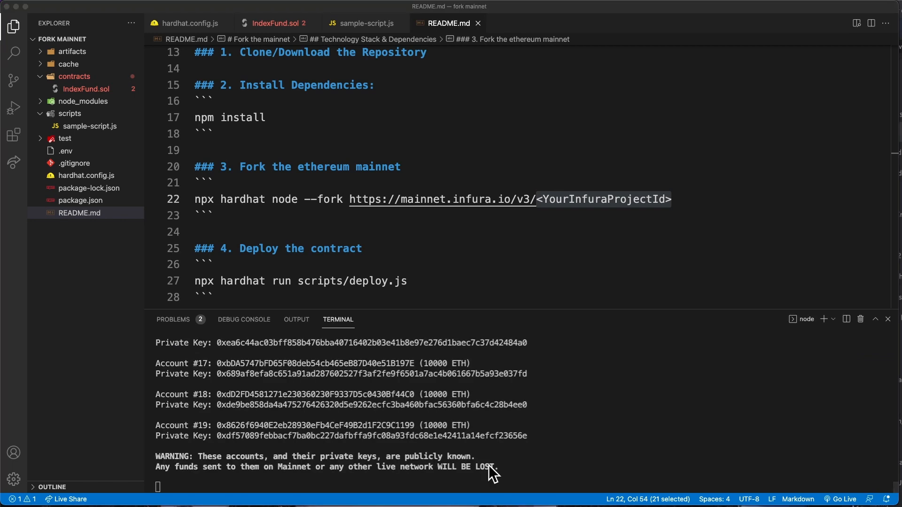
{"action": "mouse_move", "coordinate": [285, 393]}
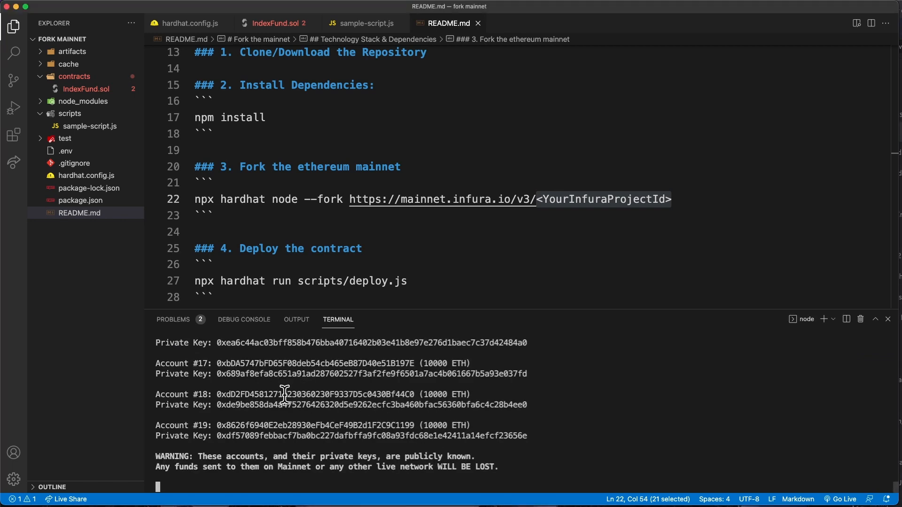
{"action": "mouse_move", "coordinate": [391, 394]}
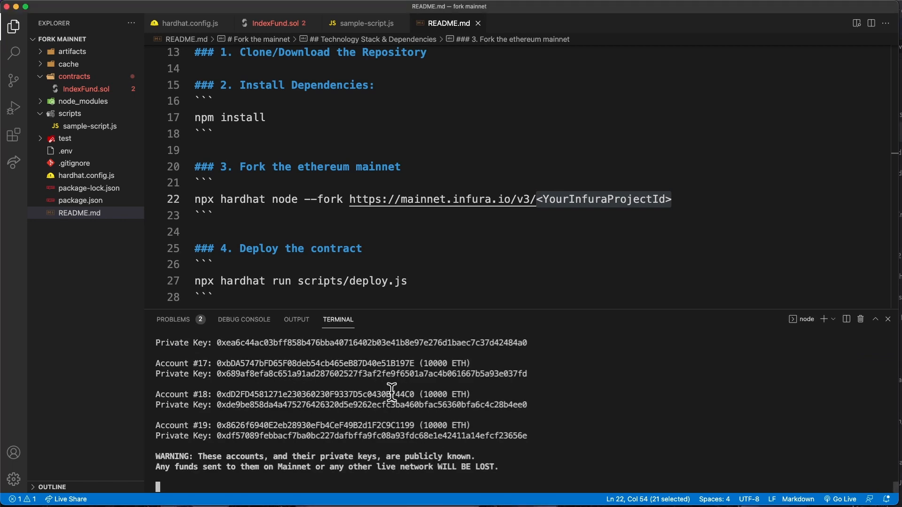
{"action": "mouse_move", "coordinate": [329, 413]}
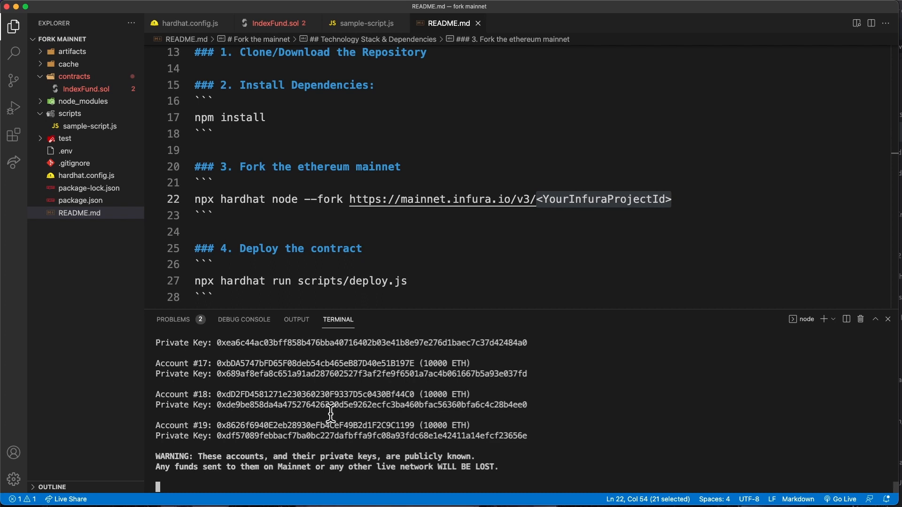
{"action": "mouse_move", "coordinate": [581, 372]}
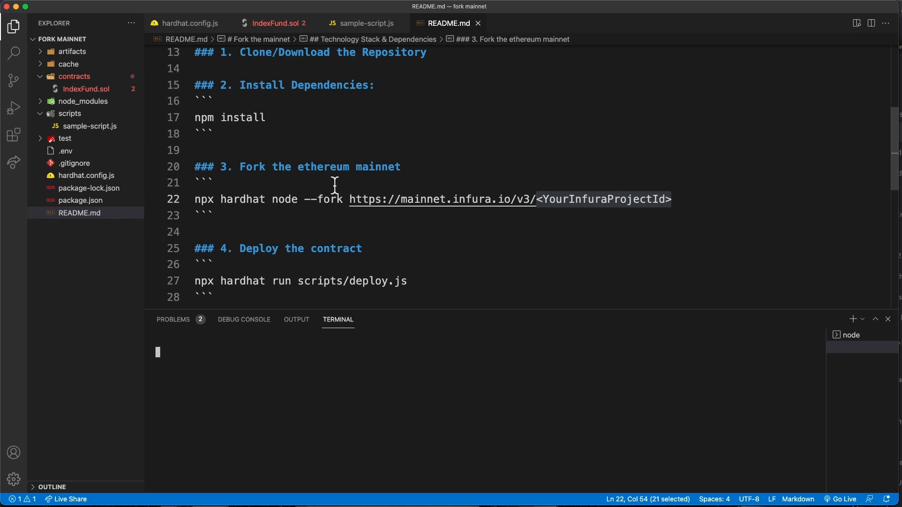
- Read through contracts/IndexFund.sol and its Chainlink price-reading code
{"action": "left_click", "coordinate": [270, 23]}
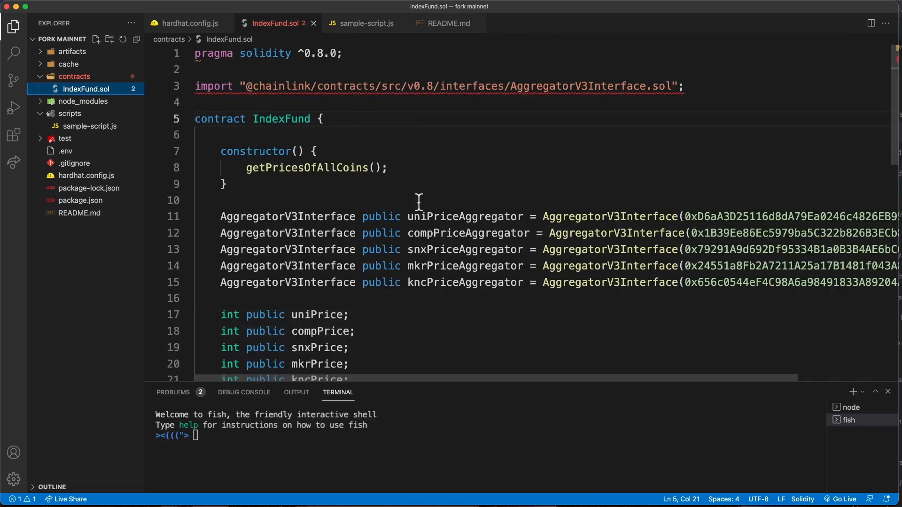
{"action": "mouse_move", "coordinate": [427, 160]}
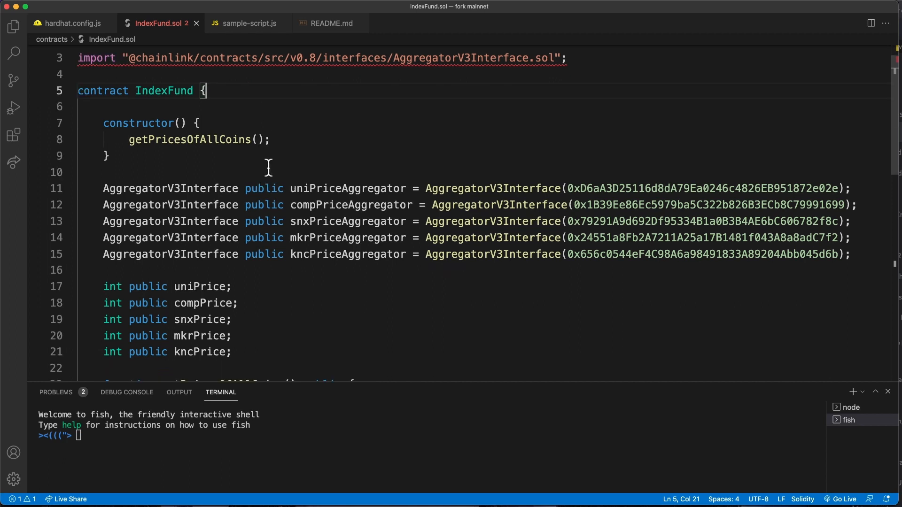
{"action": "mouse_move", "coordinate": [360, 240]}
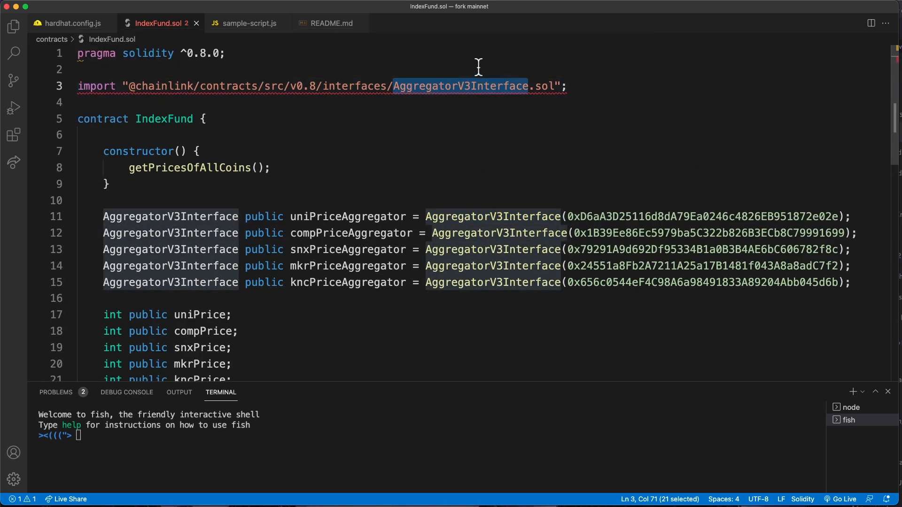
{"action": "scroll", "scroll_direction": "down", "scroll_amount": 3}
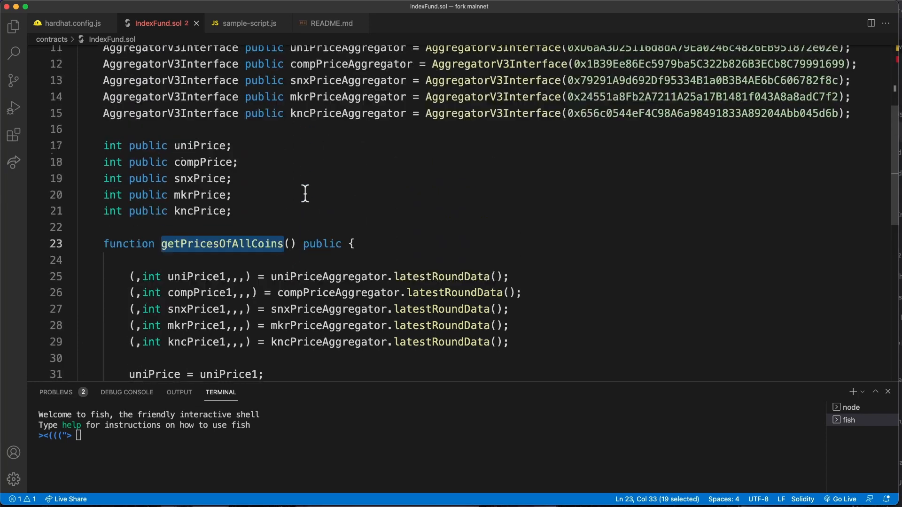
{"action": "scroll", "scroll_direction": "down", "scroll_amount": 3}
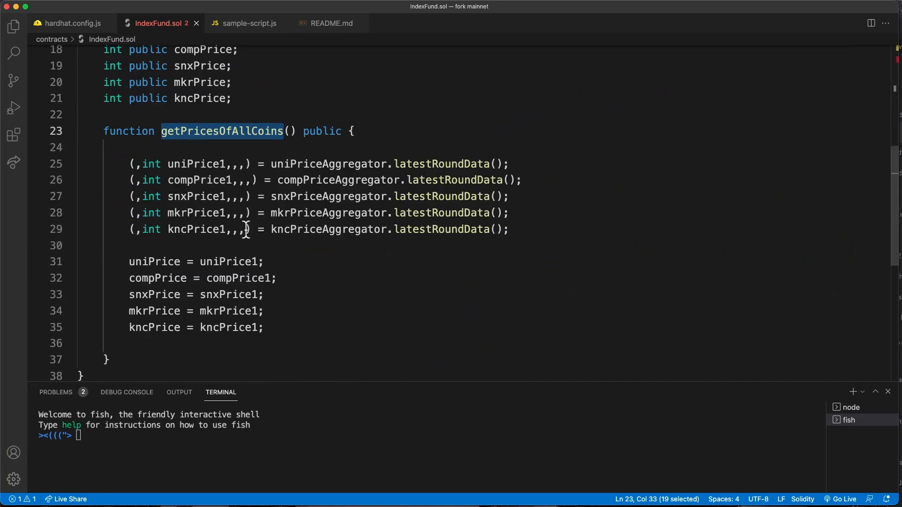
{"action": "scroll", "scroll_direction": "up", "scroll_amount": 3}
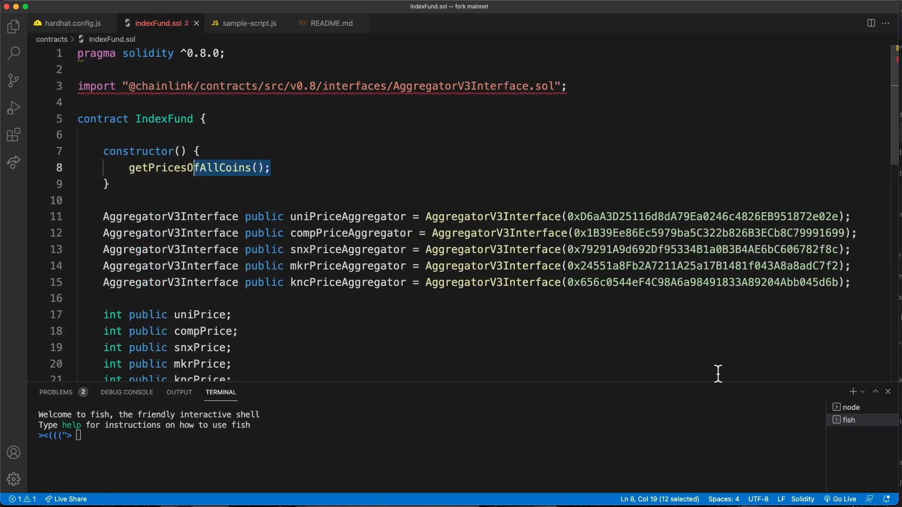
{"action": "mouse_move", "coordinate": [715, 382]}
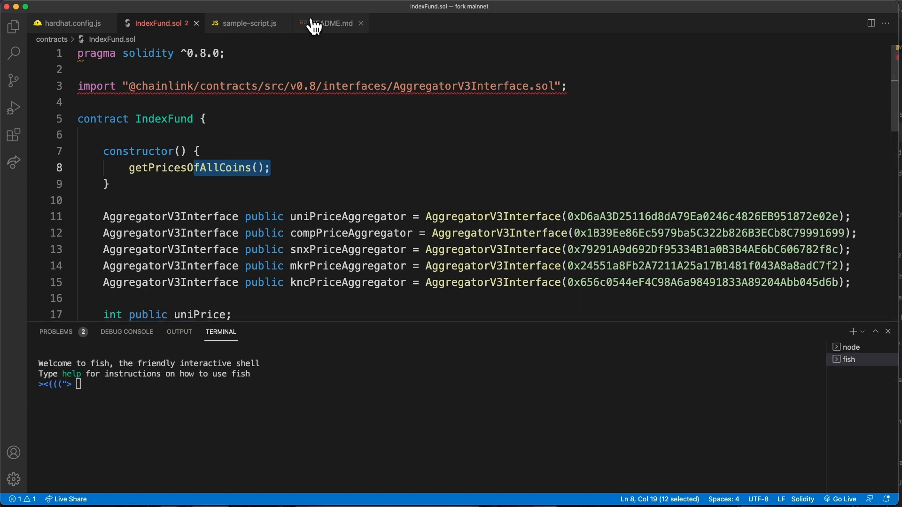
- Return to README.md and enter `npx hardhat run scripts/sample-script.js` in the terminal without running it
{"action": "left_click", "coordinate": [329, 23]}
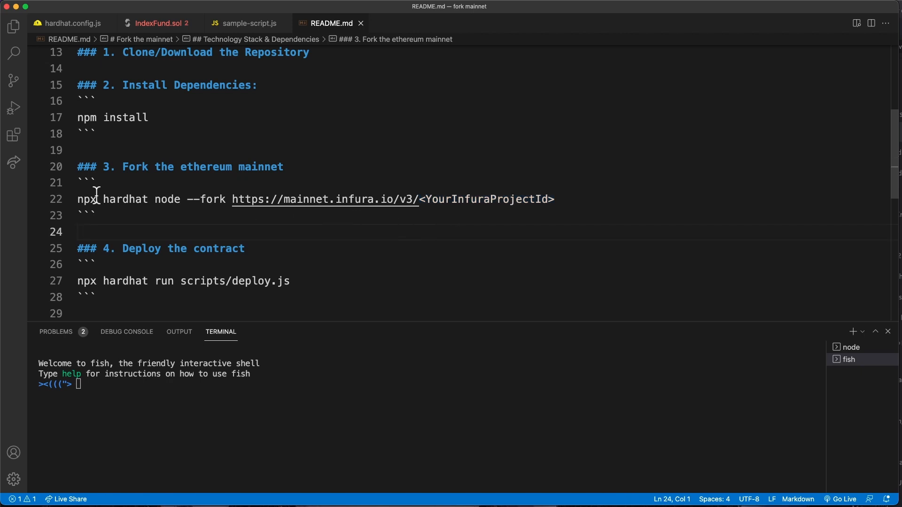
{"action": "type", "text": "npx hardhat run scripts/sample-script.js"}
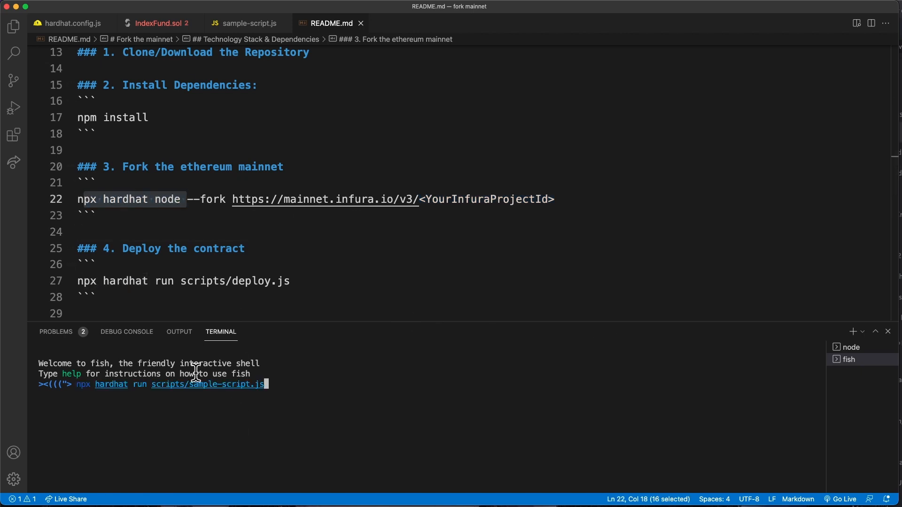
{"action": "mouse_move", "coordinate": [291, 391]}
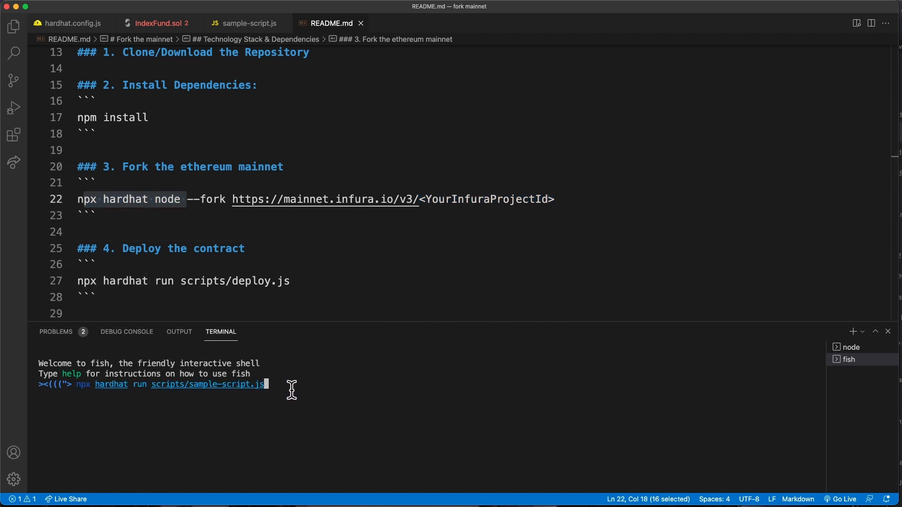
- View scripts/sample-script.js and highlight the IndexFund deploy call behind the reverted-transaction error
{"action": "left_click", "coordinate": [247, 23]}
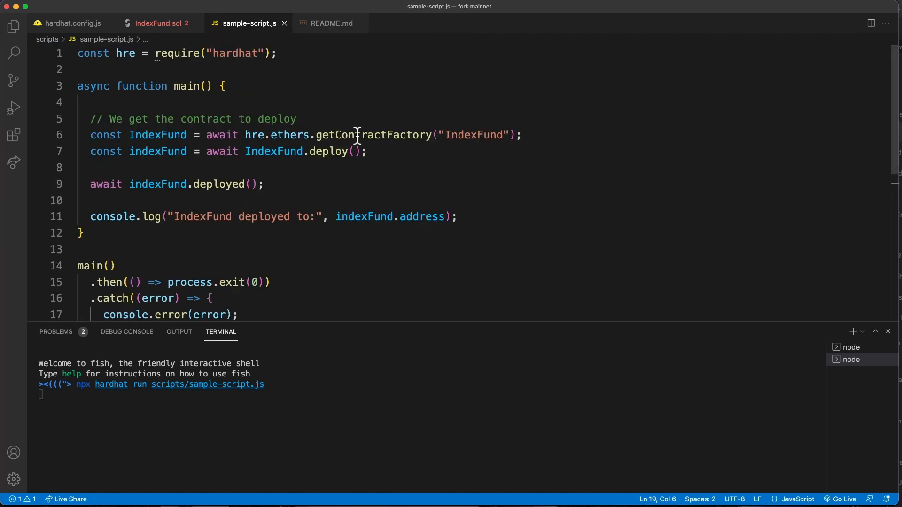
{"action": "mouse_move", "coordinate": [314, 120]}
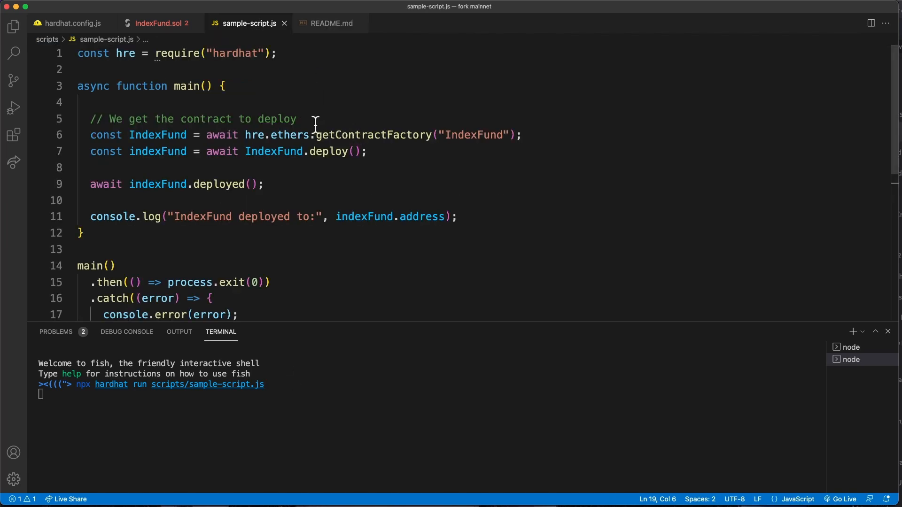
{"action": "double_click", "coordinate": [474, 134]}
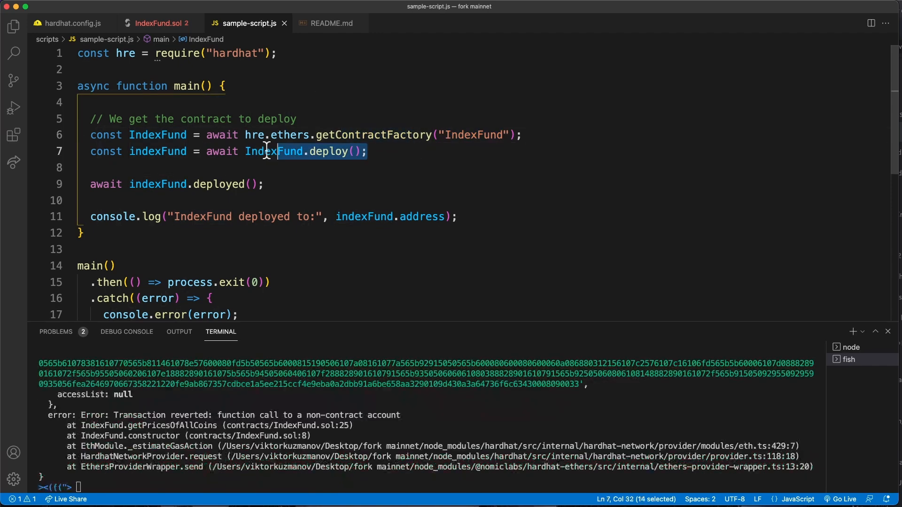
- View hardhat.config.js to check the localhost network configuration
{"action": "left_click", "coordinate": [69, 23]}
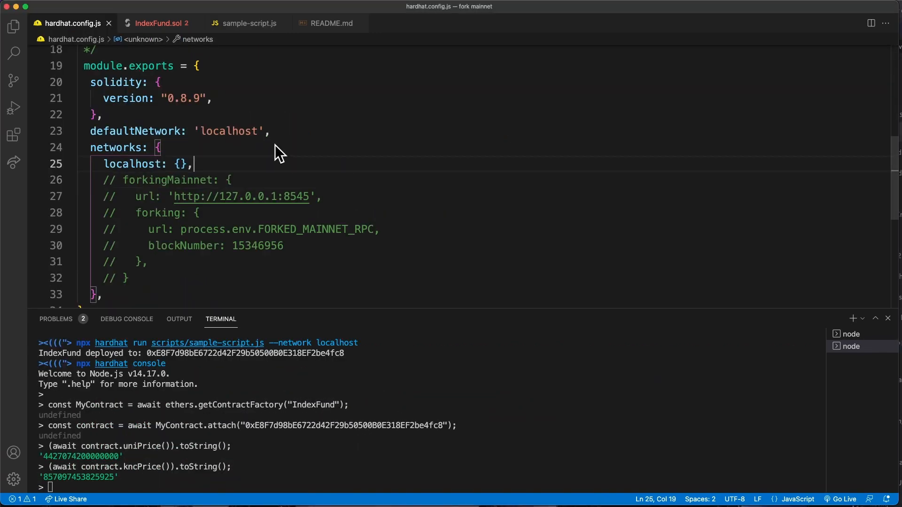
{"action": "mouse_move", "coordinate": [163, 144]}
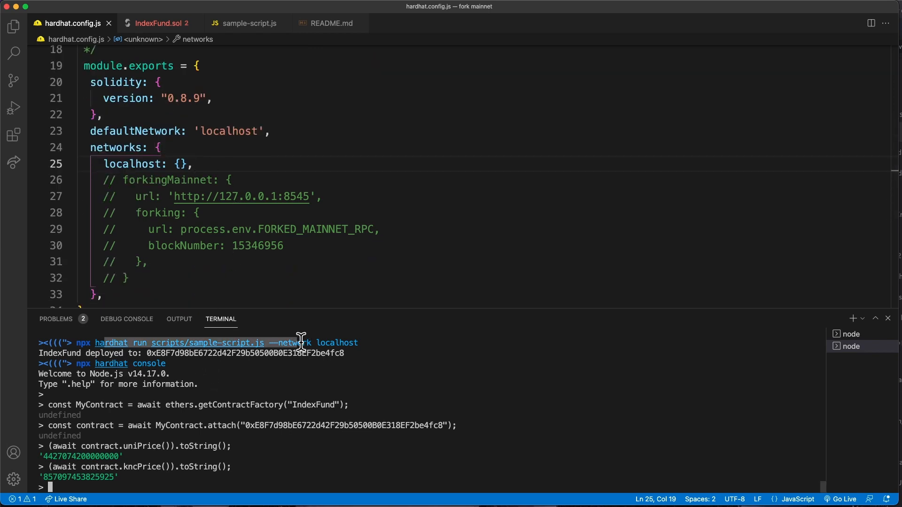
{"action": "mouse_move", "coordinate": [227, 342]}
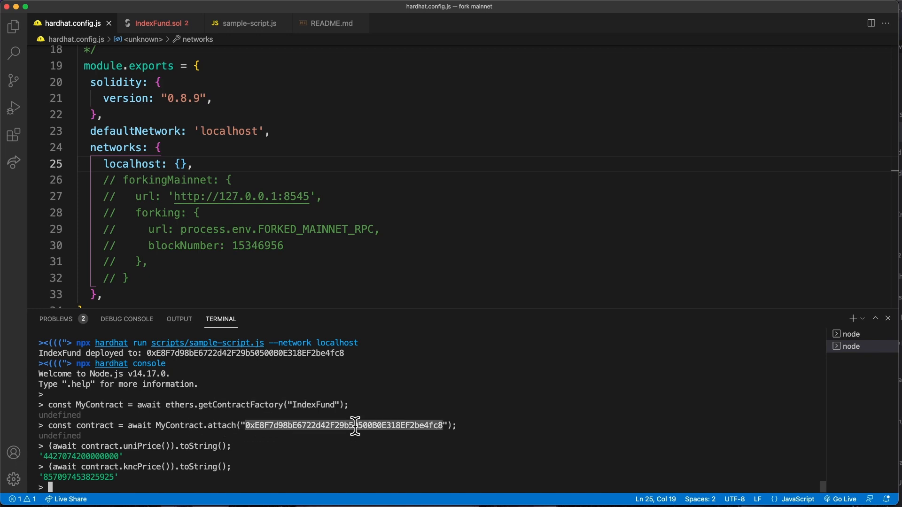
{"action": "mouse_move", "coordinate": [167, 436]}
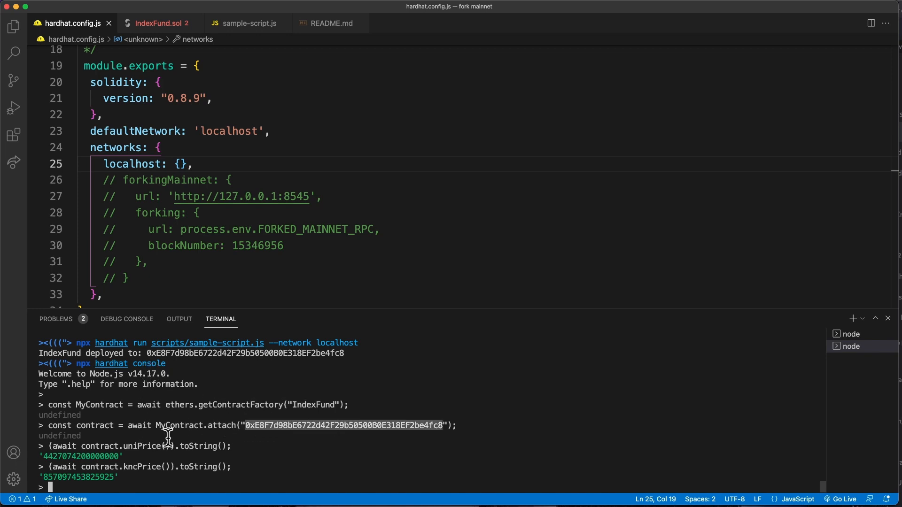